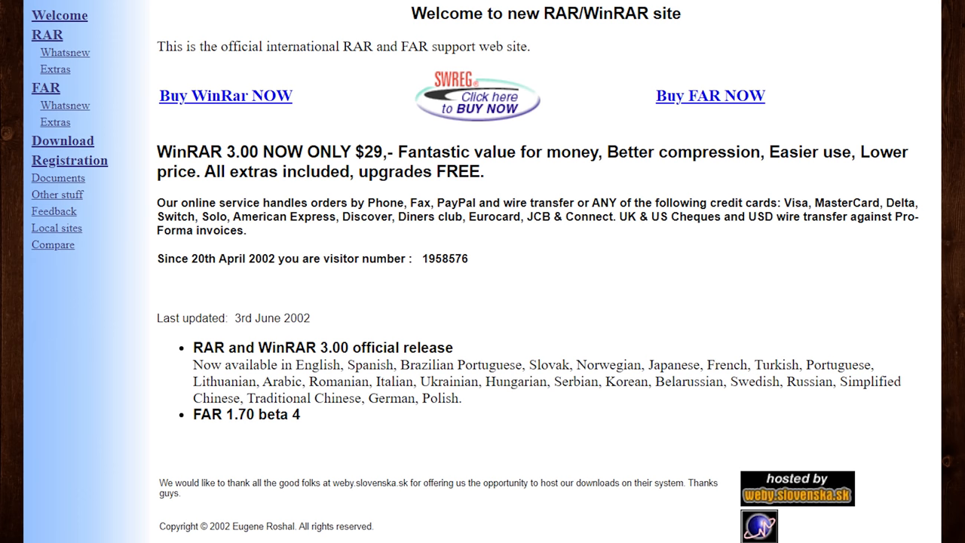
- Scroll through the archived 2002 RAR/WinRAR welcome page
{"action": "scroll", "scroll_direction": "down", "scroll_amount": 3}
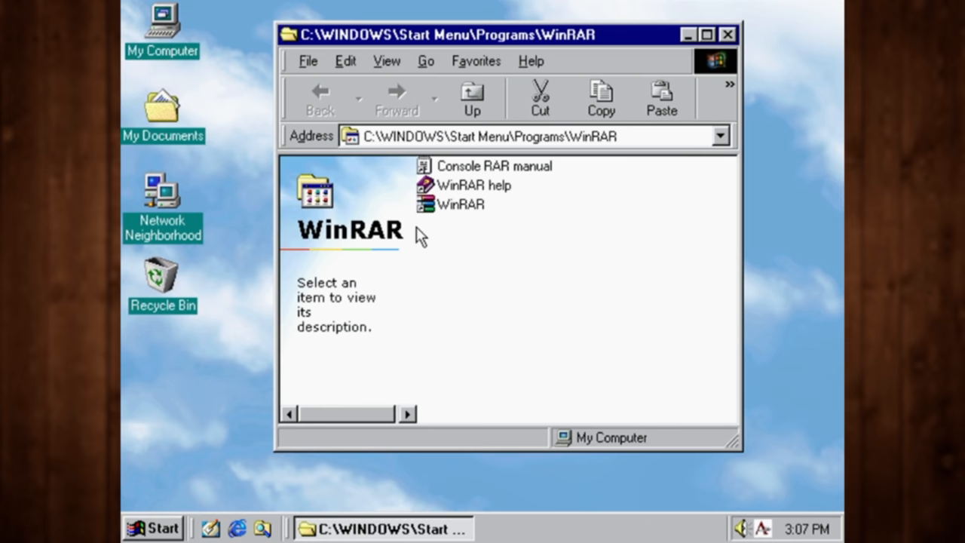
- Launch an item from the Windows 98 WinRAR Start Menu folder
{"action": "double_click", "coordinate": [468, 205]}
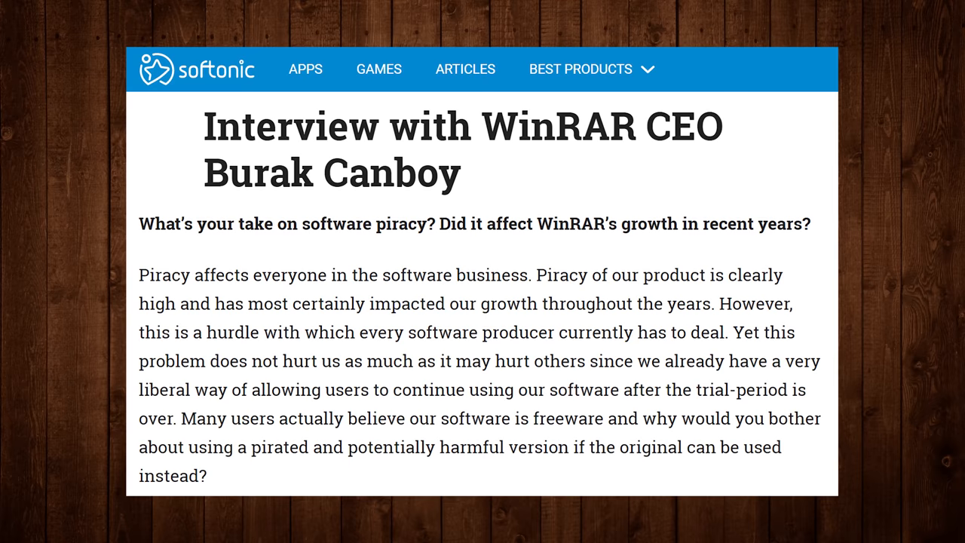
- Highlight a passage of the Softonic piracy interview and read further down
{"action": "left_click_drag", "start_coordinate": [645, 422], "coordinate": [202, 480]}
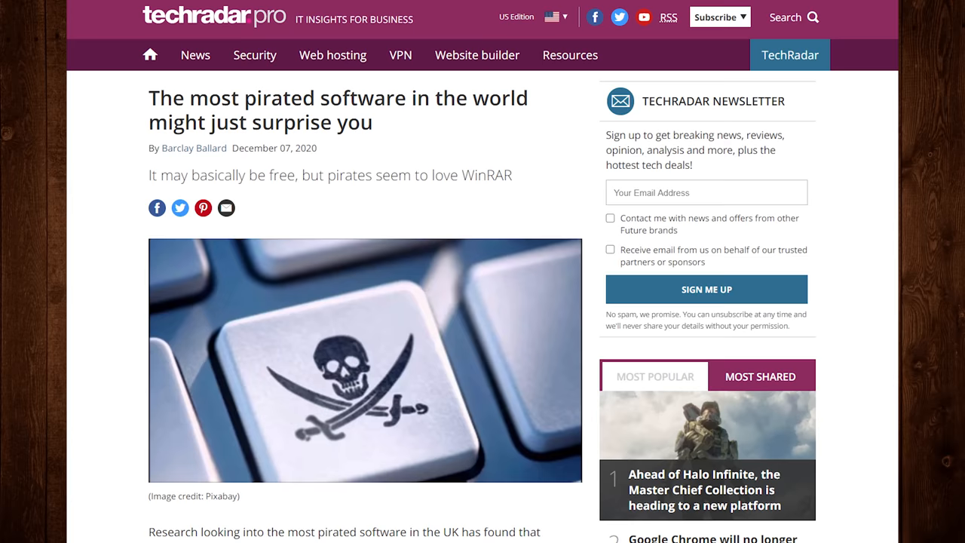
{"action": "scroll", "scroll_direction": "down", "scroll_amount": 3}
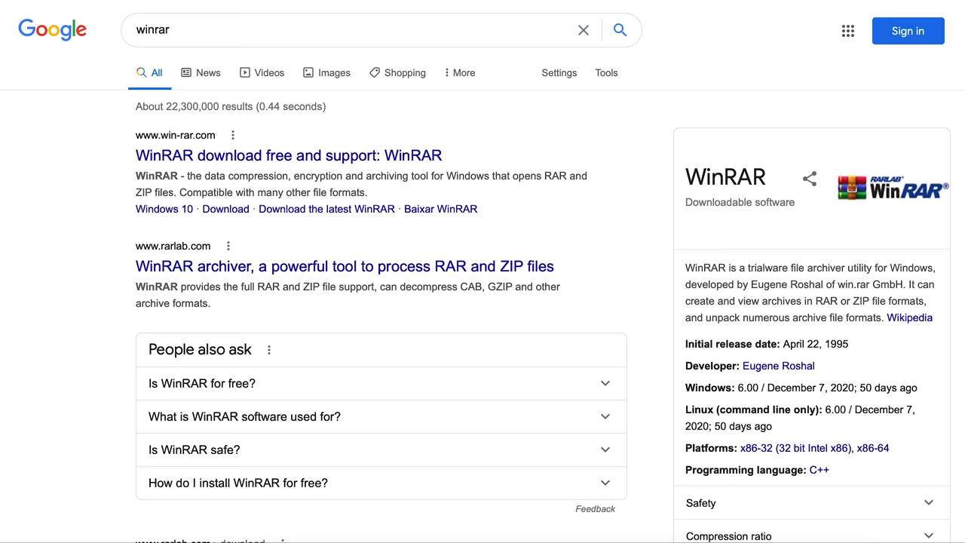
{"action": "mouse_move", "coordinate": [603, 252]}
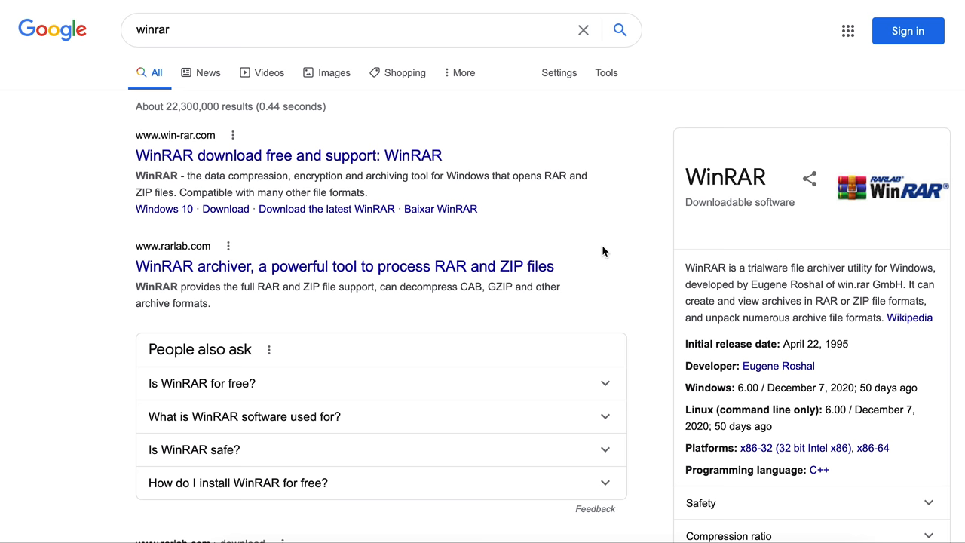
{"action": "mouse_move", "coordinate": [205, 270]}
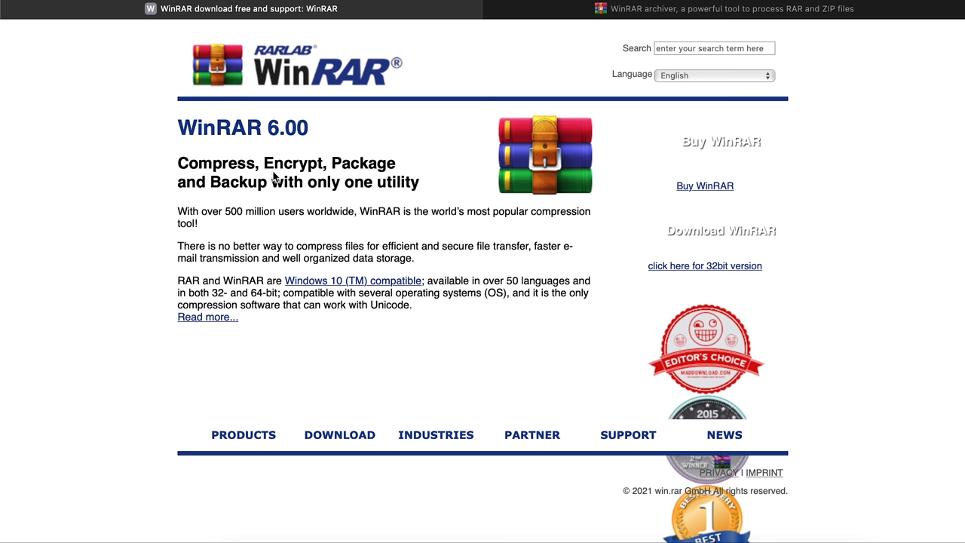
- Switch to rarlab.com, accept its cookie notice and return to the top of the page
{"action": "left_click", "coordinate": [745, 9]}
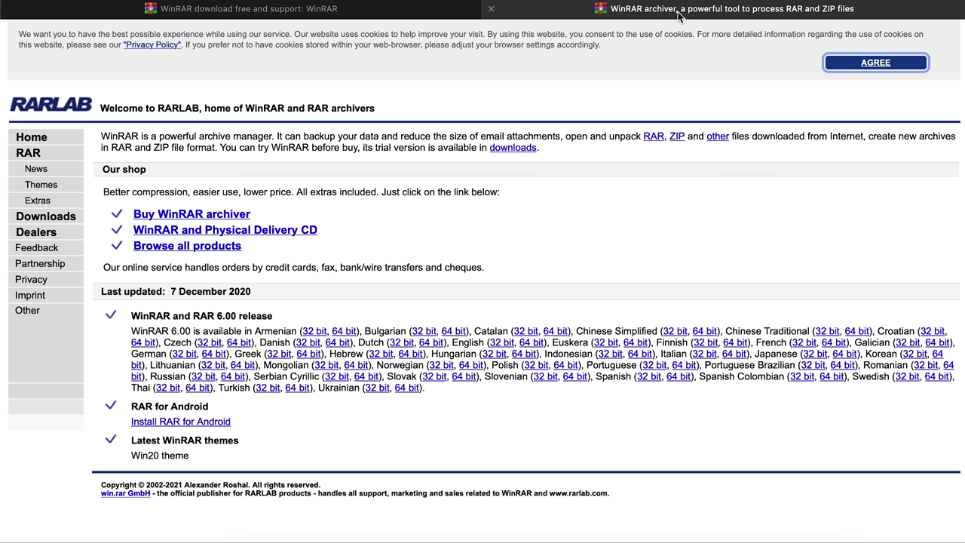
{"action": "left_click", "coordinate": [874, 62]}
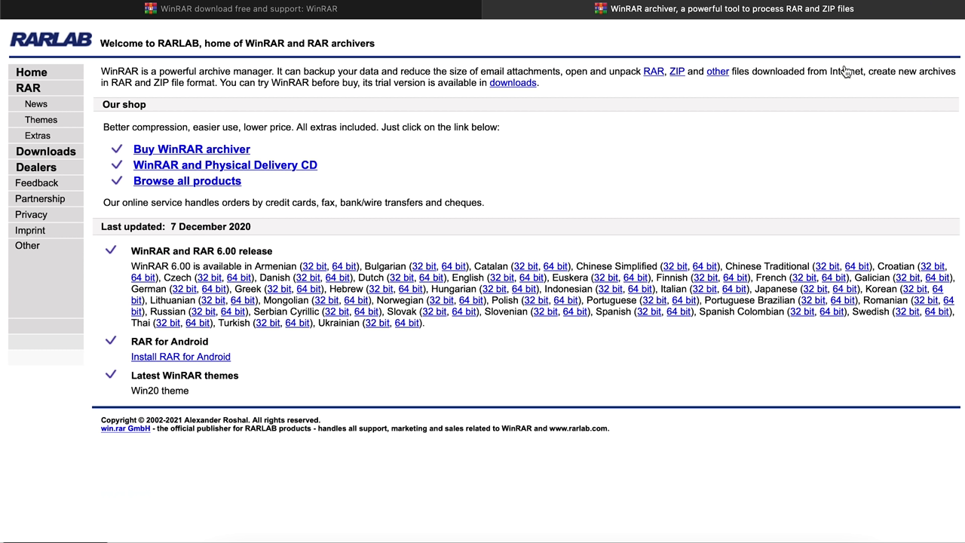
{"action": "mouse_move", "coordinate": [671, 172]}
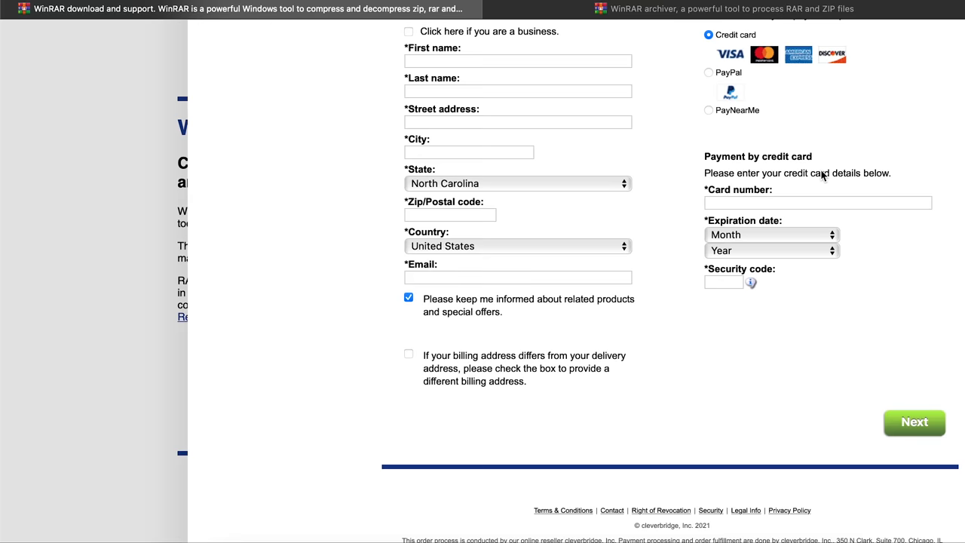
{"action": "scroll", "scroll_direction": "up", "scroll_amount": 3}
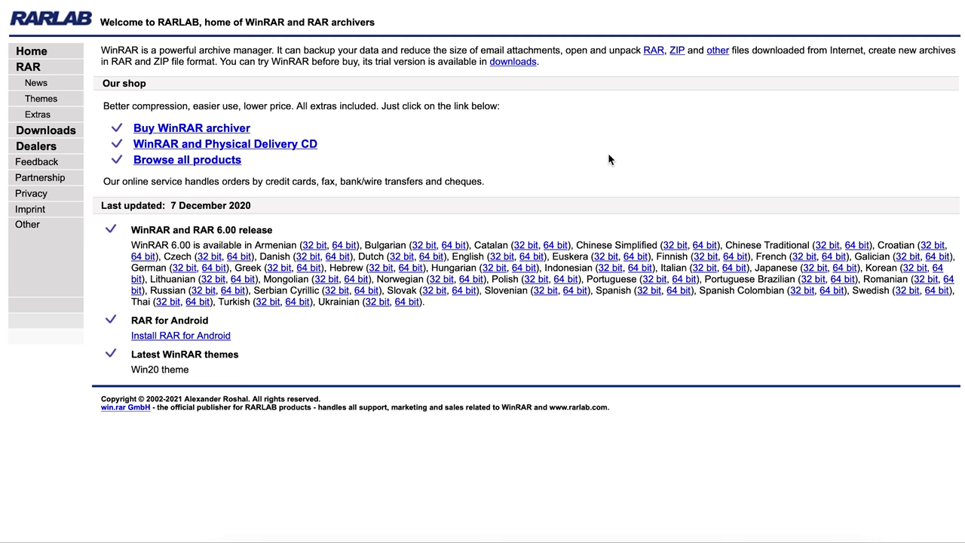
{"action": "mouse_move", "coordinate": [178, 398]}
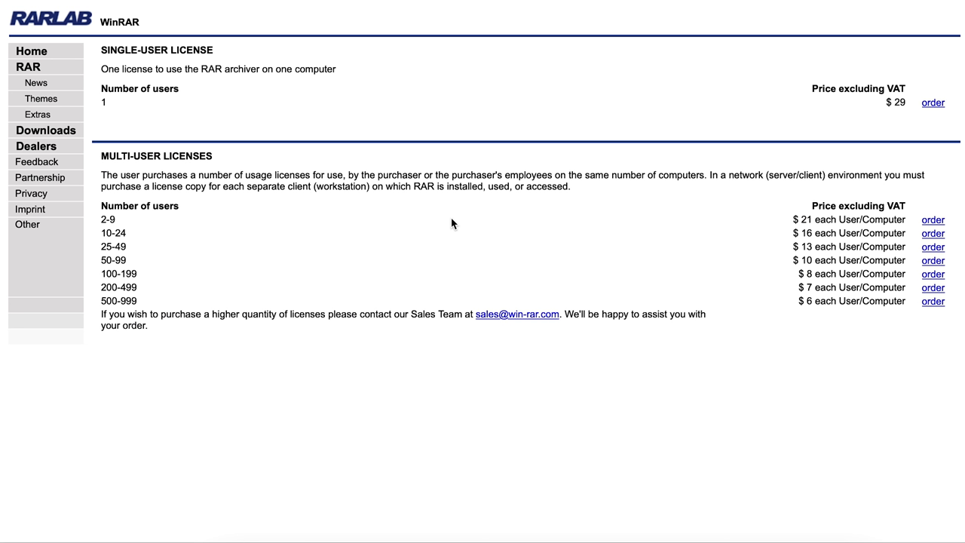
{"action": "mouse_move", "coordinate": [345, 414]}
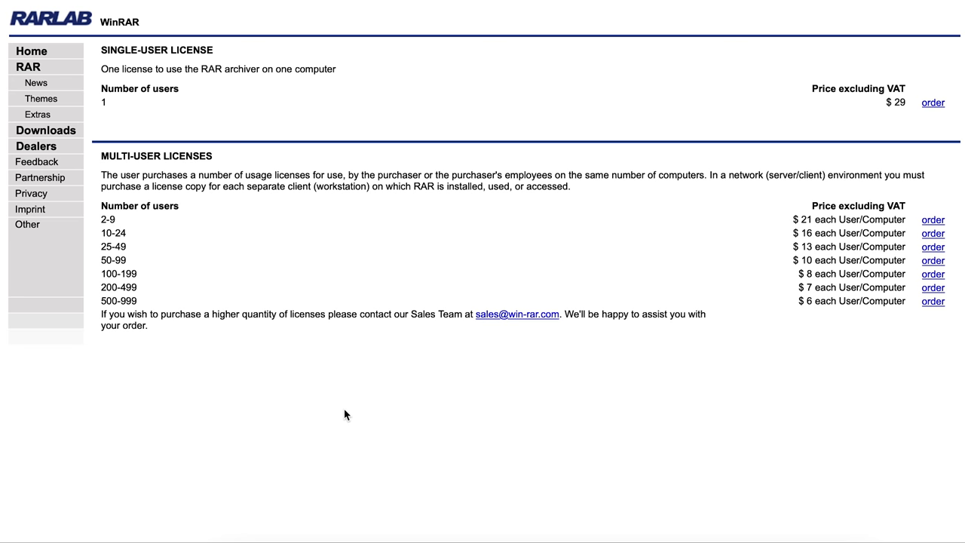
- Order the single-user WinRAR license with physical CD delivery and continue to the $41.62 review
{"action": "left_click", "coordinate": [931, 105]}
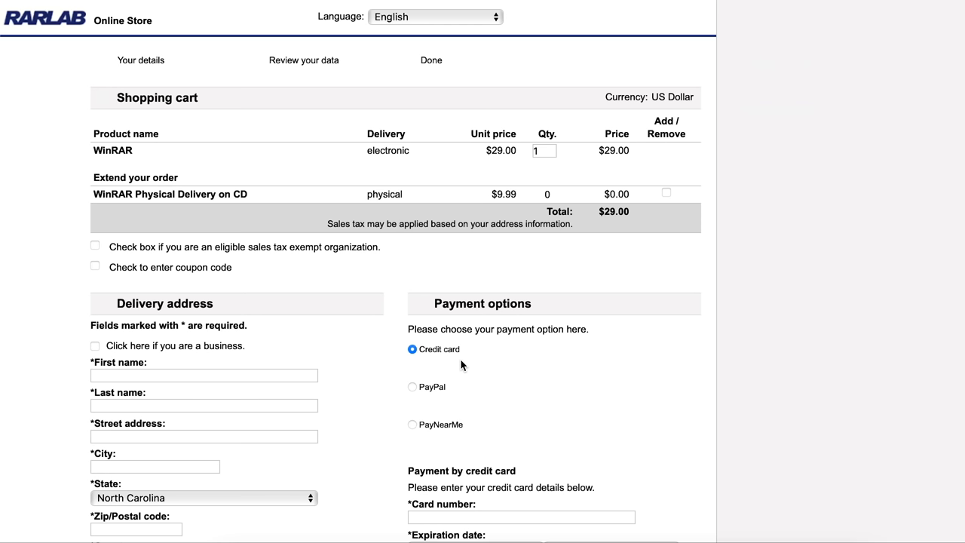
{"action": "scroll", "scroll_direction": "down", "scroll_amount": 3}
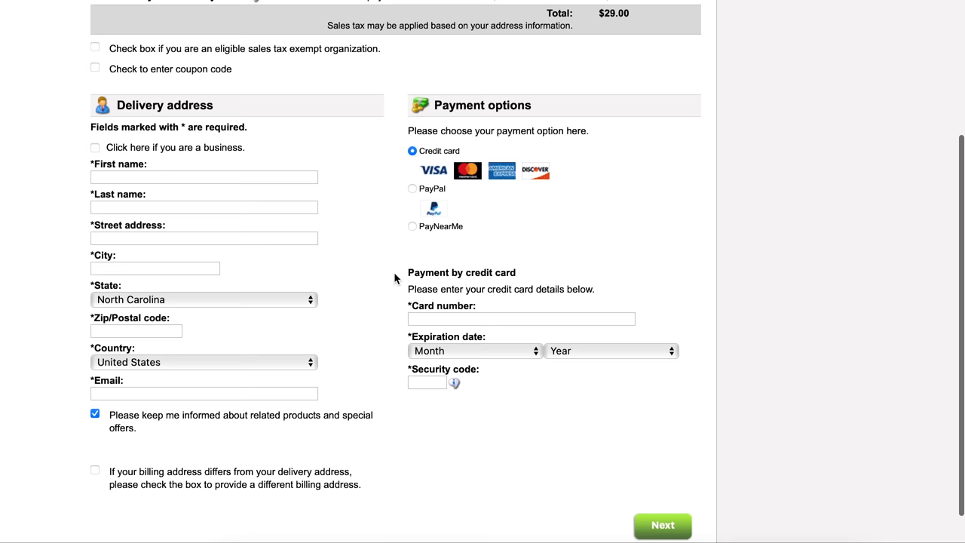
{"action": "scroll", "scroll_direction": "down", "scroll_amount": 3}
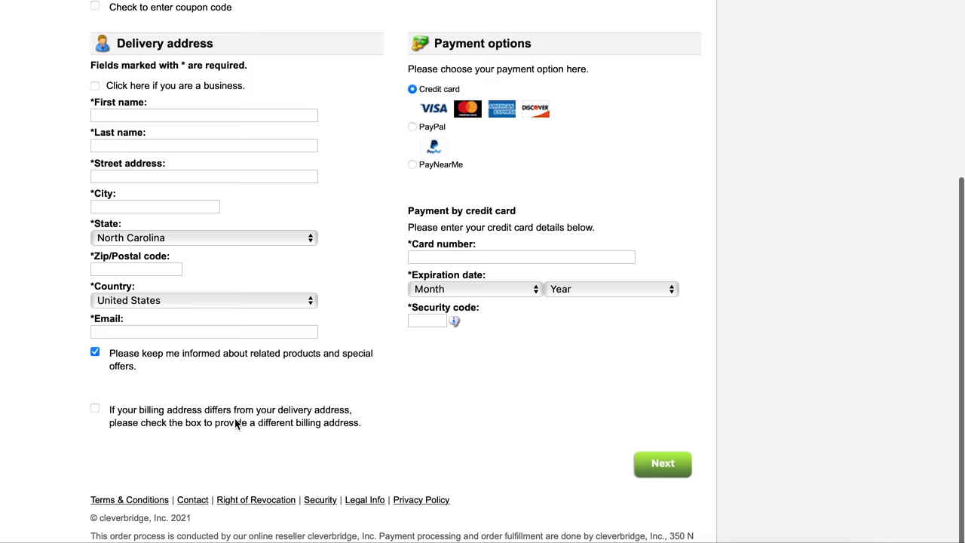
{"action": "scroll", "scroll_direction": "up", "scroll_amount": 3}
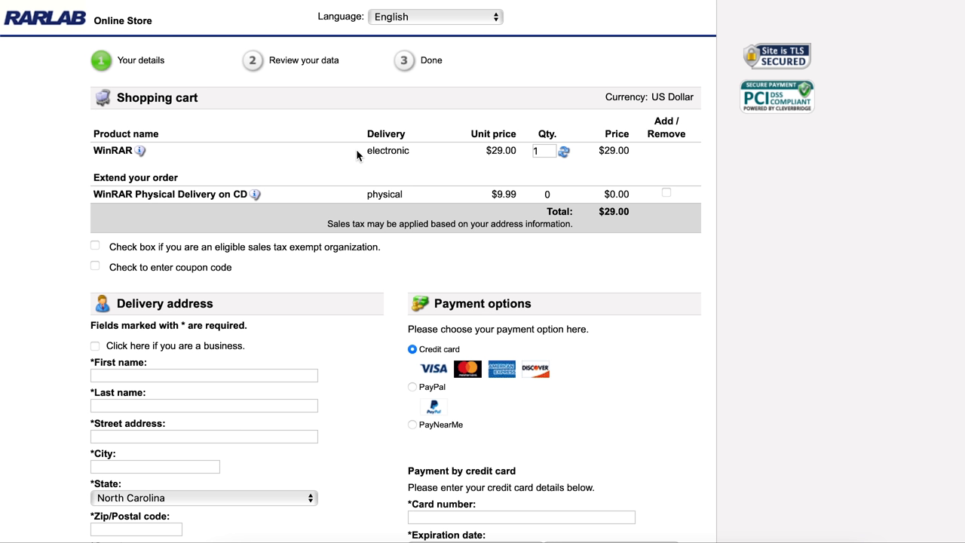
{"action": "mouse_move", "coordinate": [533, 178]}
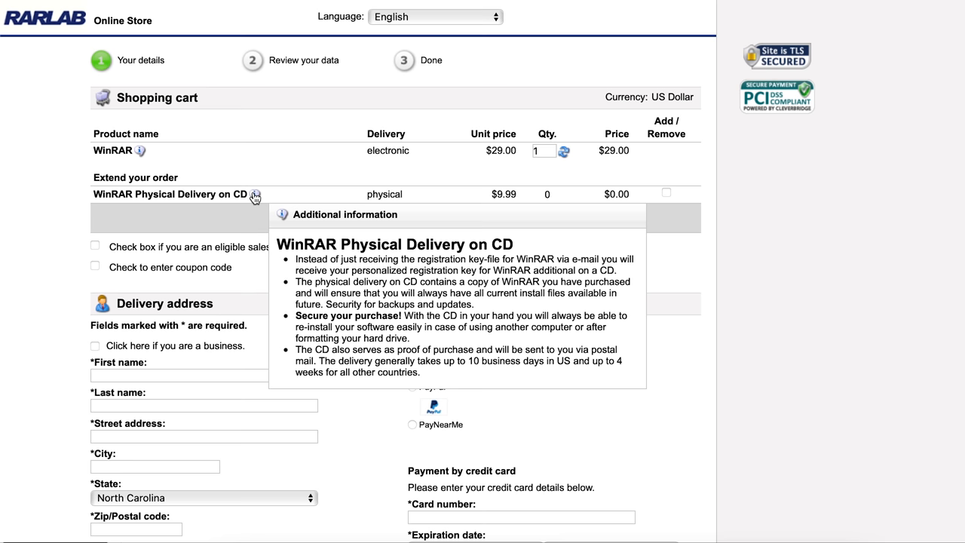
{"action": "left_click", "coordinate": [667, 193]}
{"action": "type", "text": "Cl"}
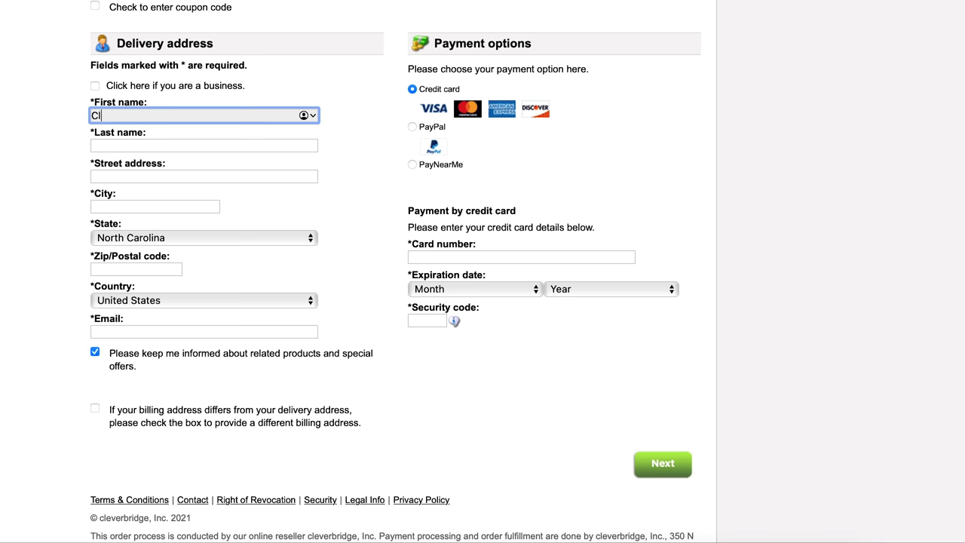
{"action": "left_click", "coordinate": [662, 463]}
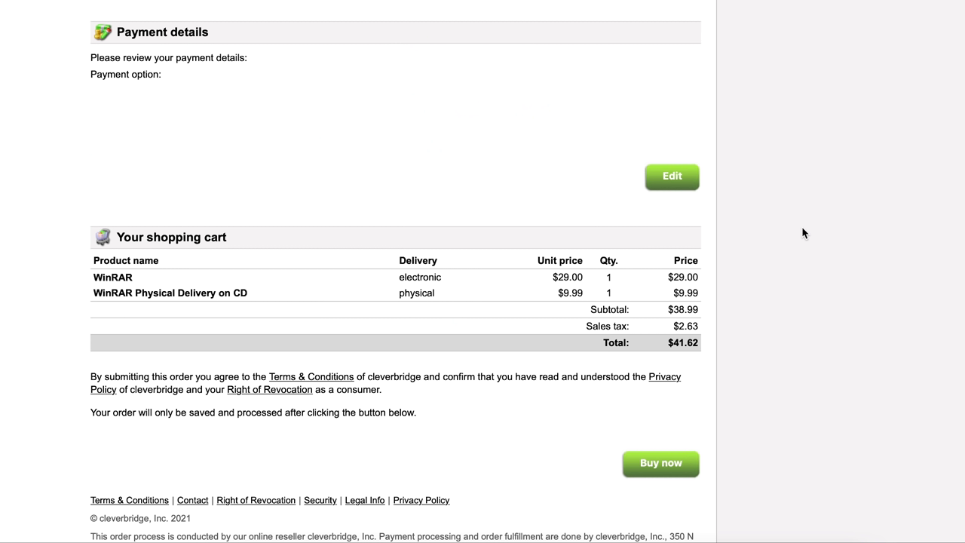
{"action": "mouse_move", "coordinate": [655, 473]}
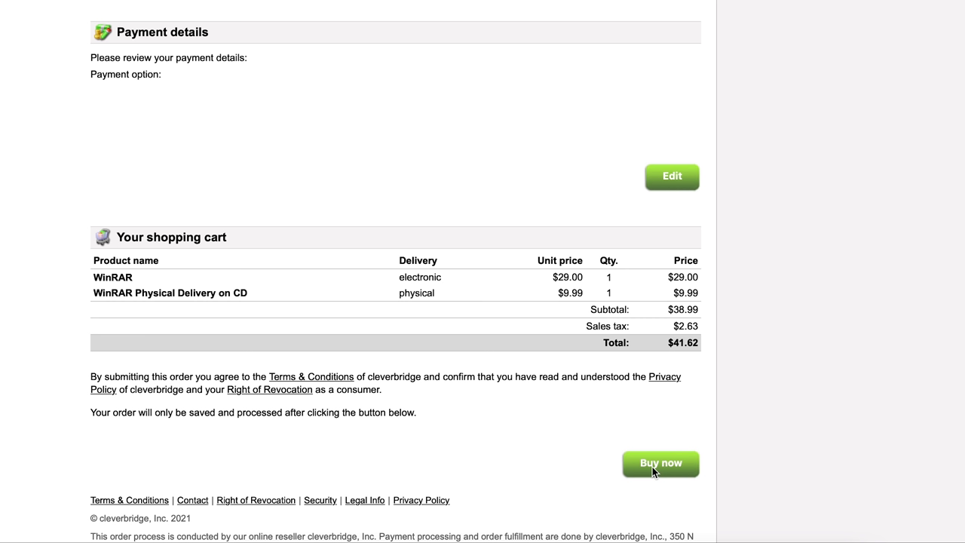
- Buy now to place the WinRAR and CD delivery order
{"action": "left_click", "coordinate": [661, 461]}
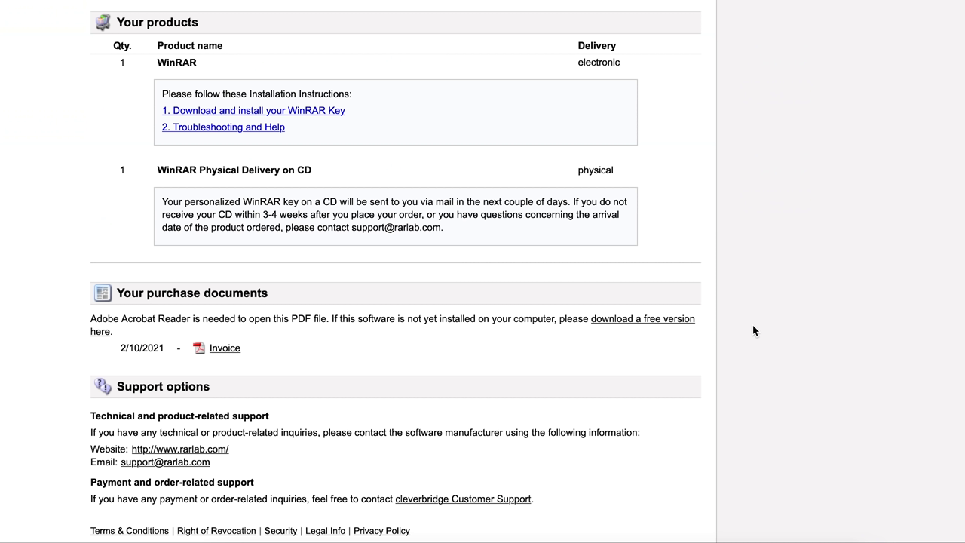
{"action": "mouse_move", "coordinate": [365, 144]}
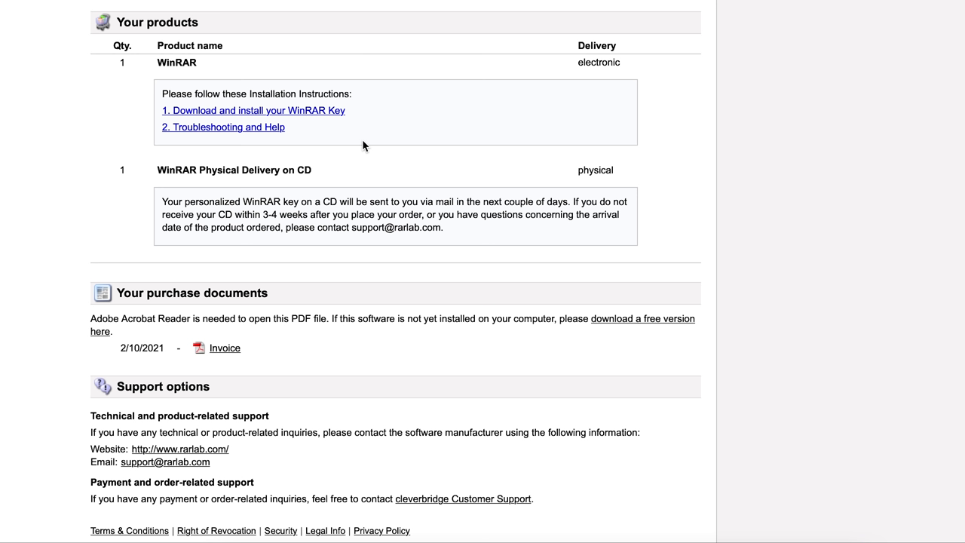
{"action": "mouse_move", "coordinate": [468, 243]}
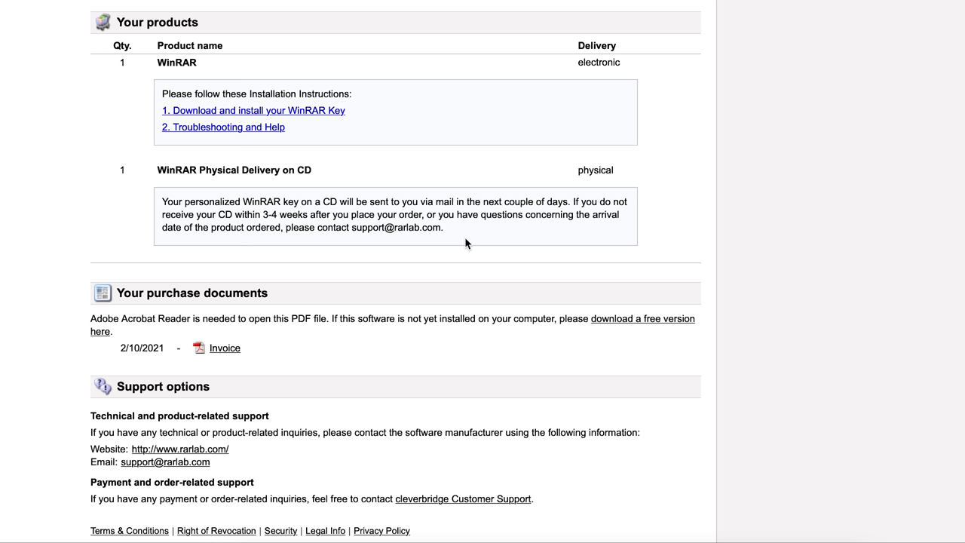
{"action": "mouse_move", "coordinate": [496, 232]}
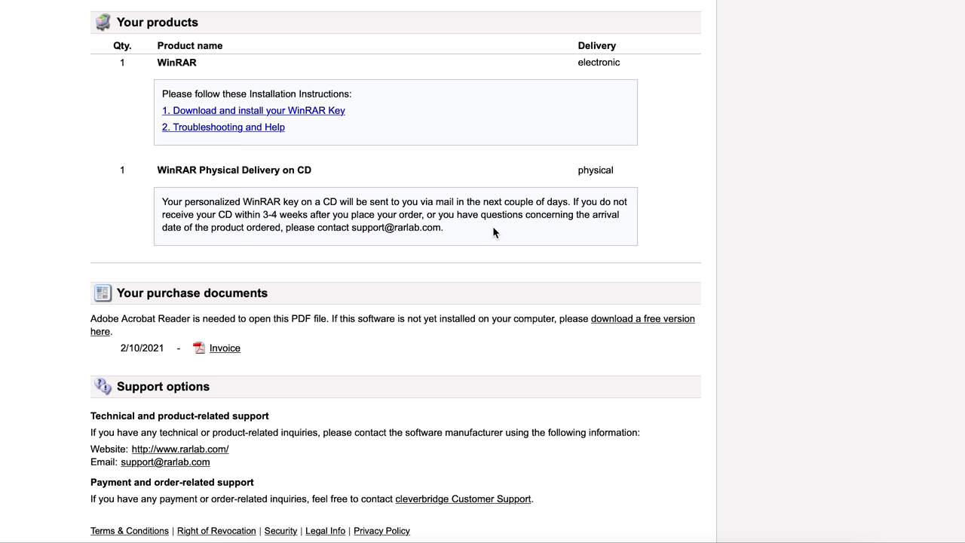
- Read through RARLAB's 'Download and install your WinRAR Key' registration guide
{"action": "left_click", "coordinate": [253, 110]}
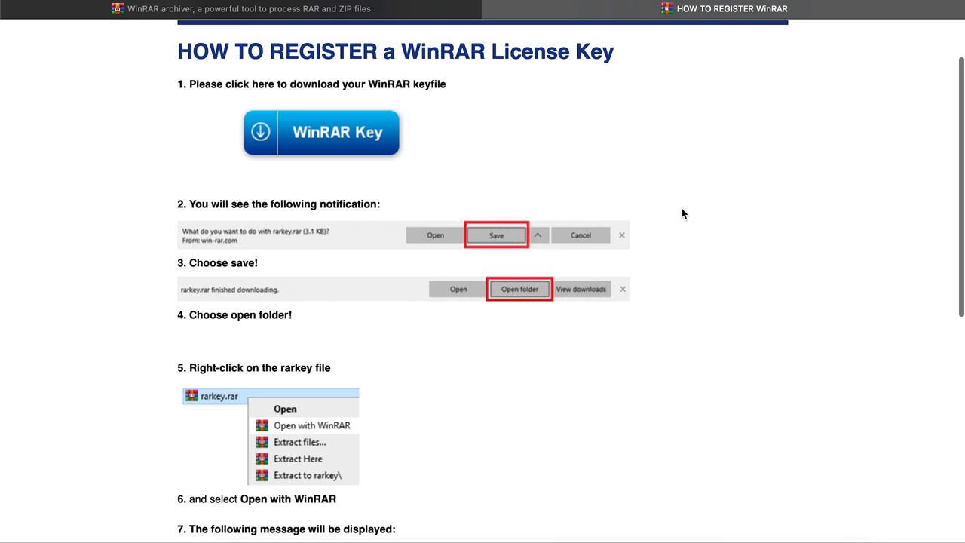
{"action": "scroll", "scroll_direction": "down", "scroll_amount": 3}
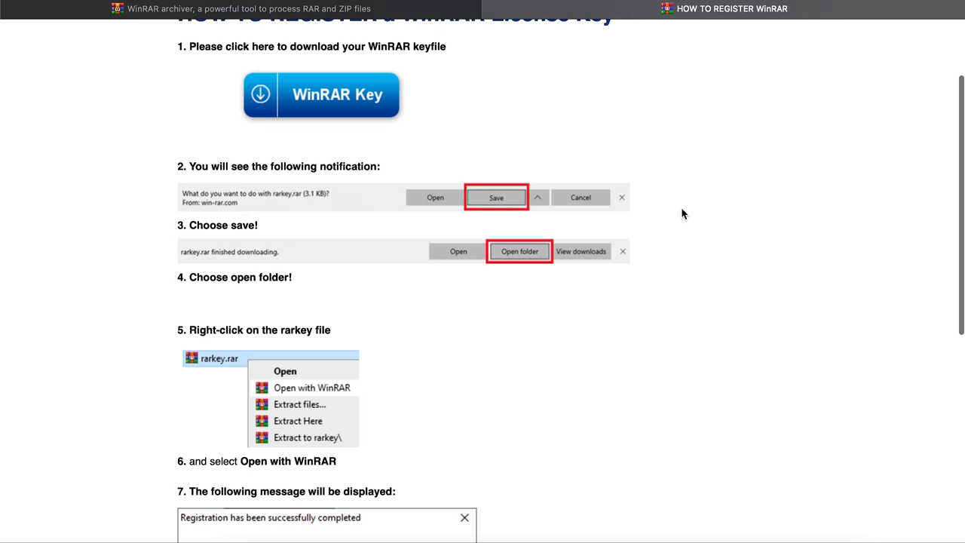
{"action": "scroll", "scroll_direction": "down", "scroll_amount": 3}
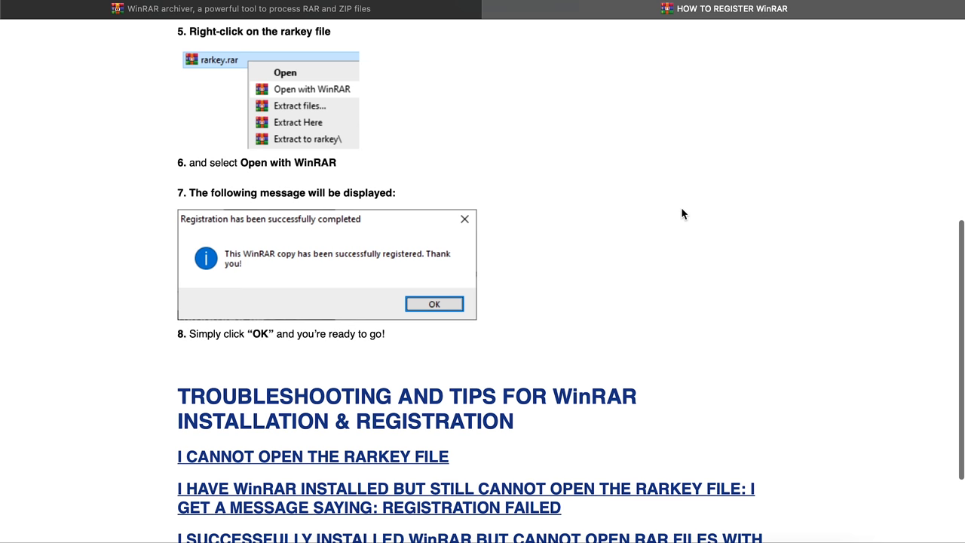
{"action": "scroll", "scroll_direction": "down", "scroll_amount": 3}
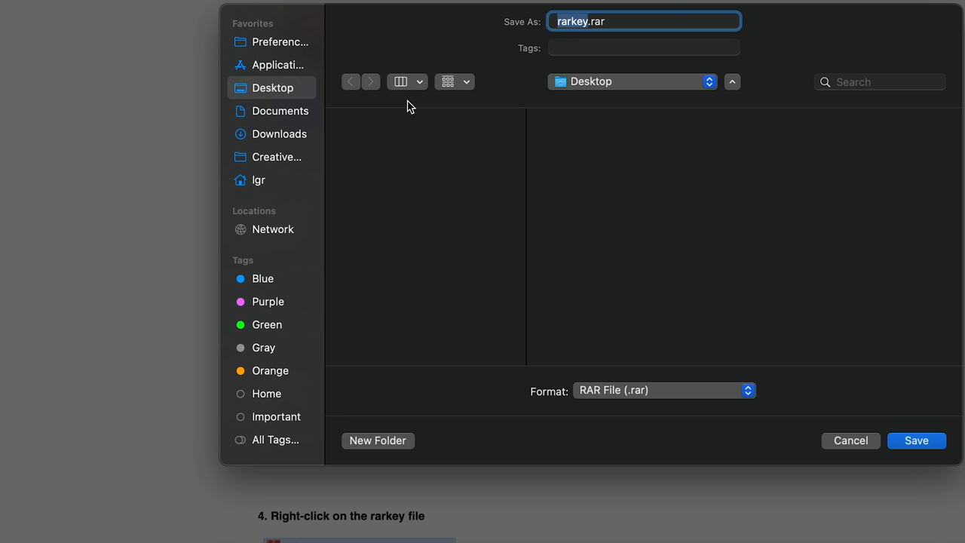
{"action": "mouse_move", "coordinate": [702, 347]}
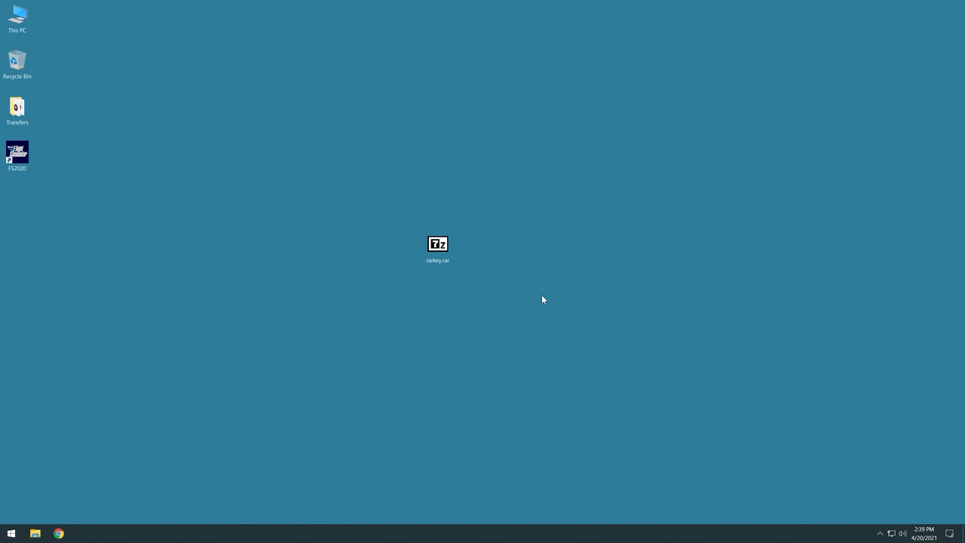
- Dismiss the trial notice and run rarkey.rar with WinRAR, confirming the successful registration
{"action": "right_click", "coordinate": [437, 244]}
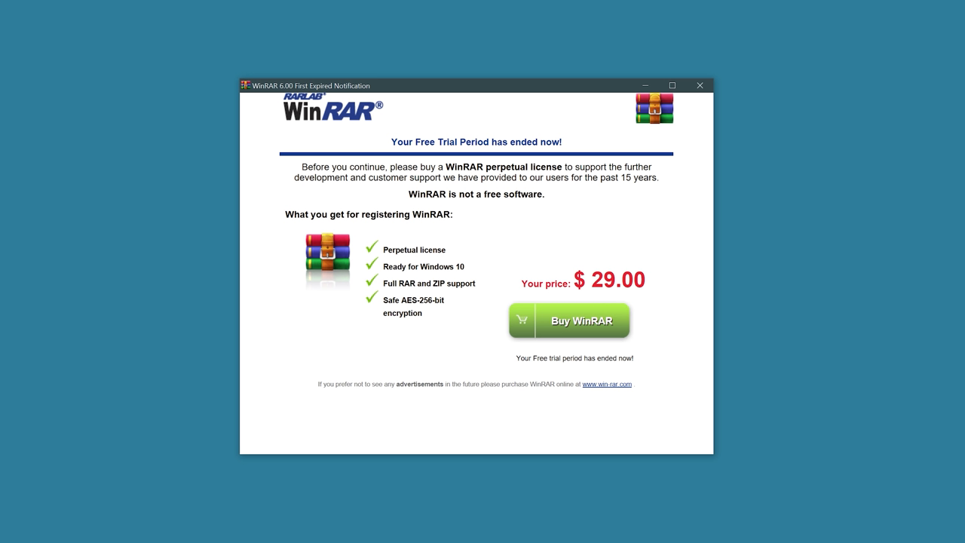
{"action": "mouse_move", "coordinate": [641, 234]}
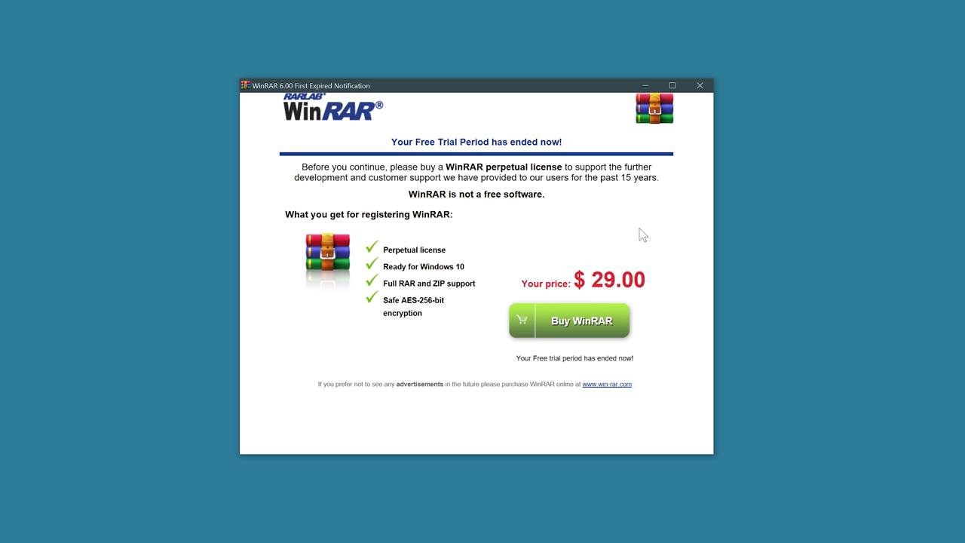
{"action": "left_click", "coordinate": [699, 85]}
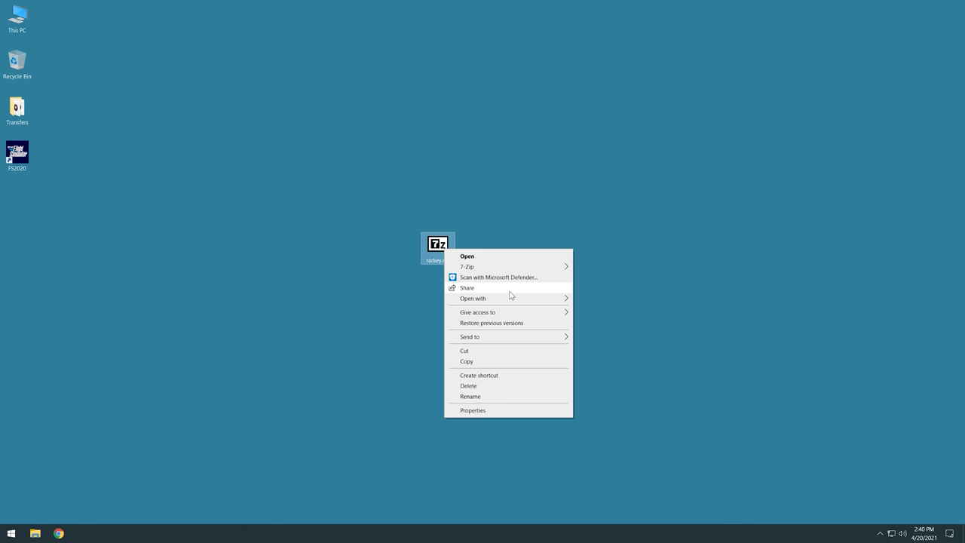
{"action": "left_click", "coordinate": [467, 256]}
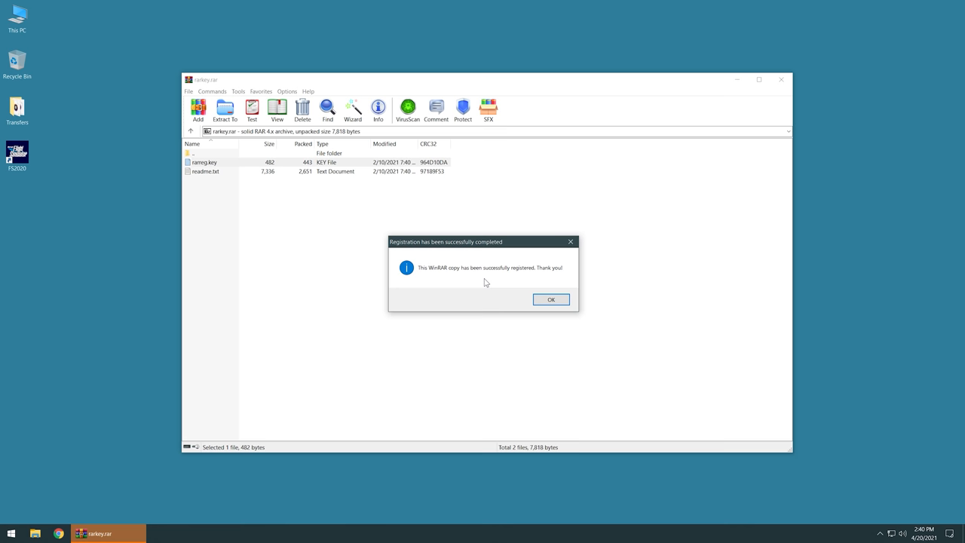
{"action": "left_click", "coordinate": [552, 298]}
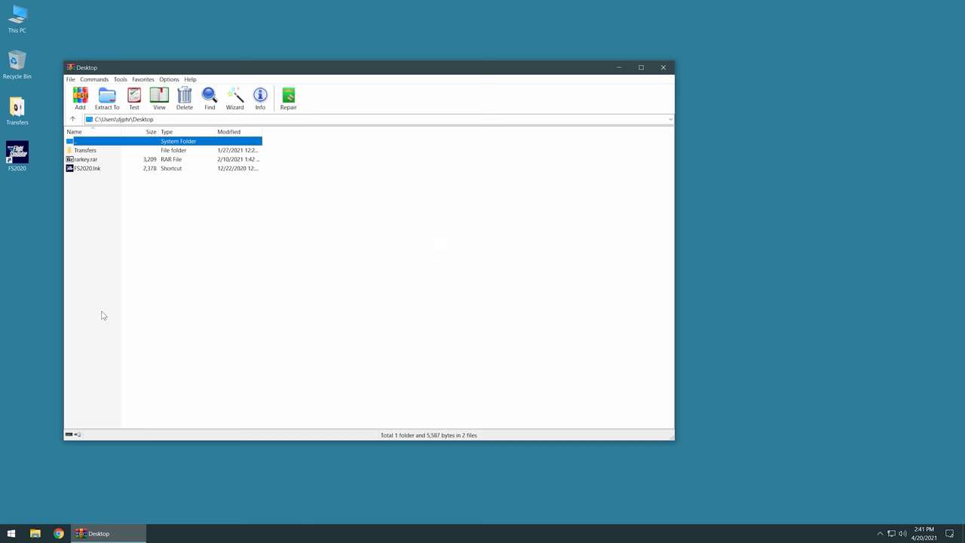
- Close the registered WinRAR window on the Windows 10 machine
{"action": "left_click", "coordinate": [663, 66]}
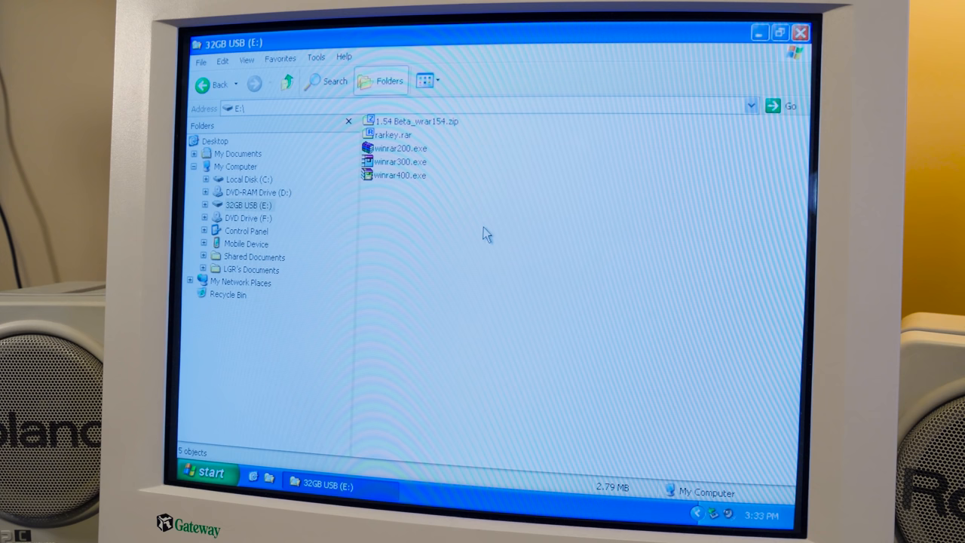
- Run winrar400.exe from the USB drive and install WinRAR 4.00 on the XP machine
{"action": "left_click", "coordinate": [394, 174]}
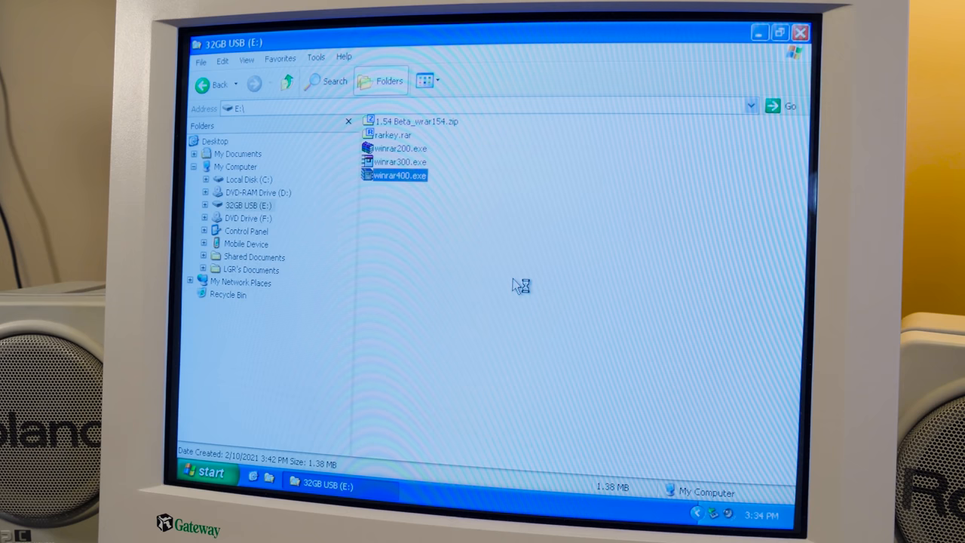
{"action": "double_click", "coordinate": [395, 175]}
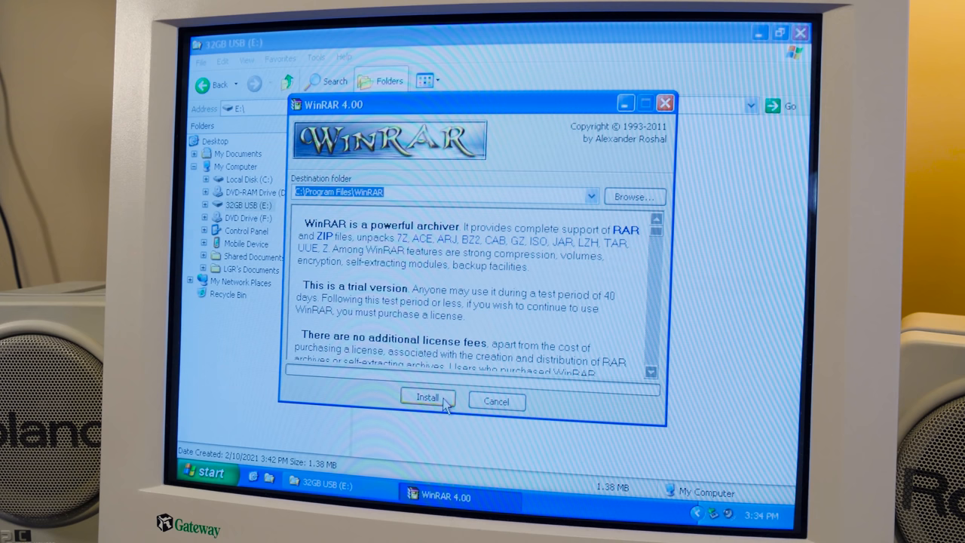
{"action": "left_click", "coordinate": [428, 398]}
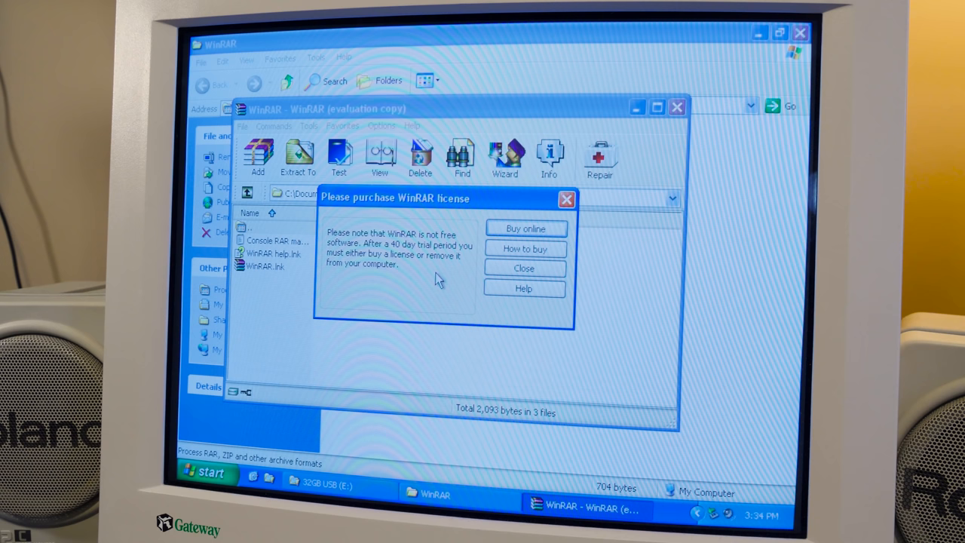
- Dismiss the purchase reminder and close WinRAR 4.00's About box showing the single PC usage license
{"action": "left_click", "coordinate": [523, 268]}
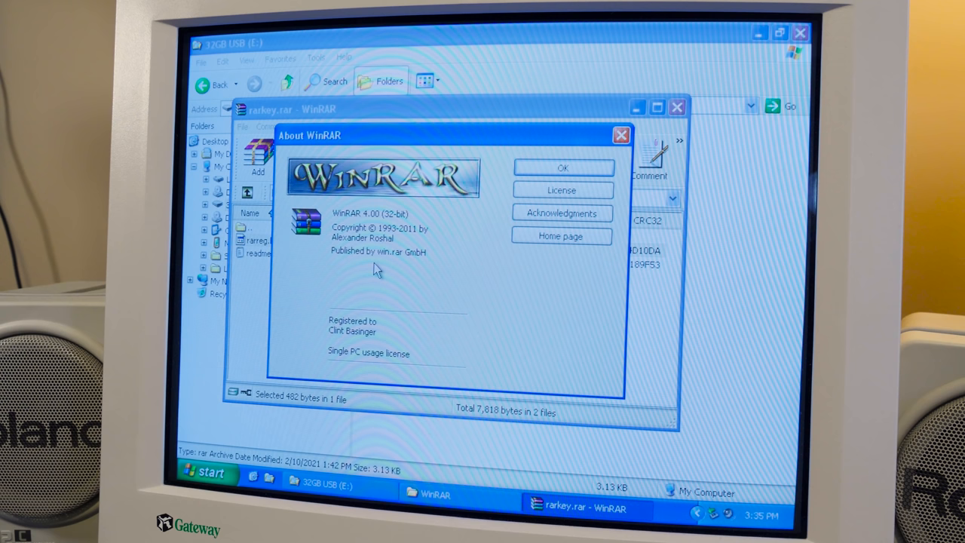
{"action": "left_click", "coordinate": [561, 167]}
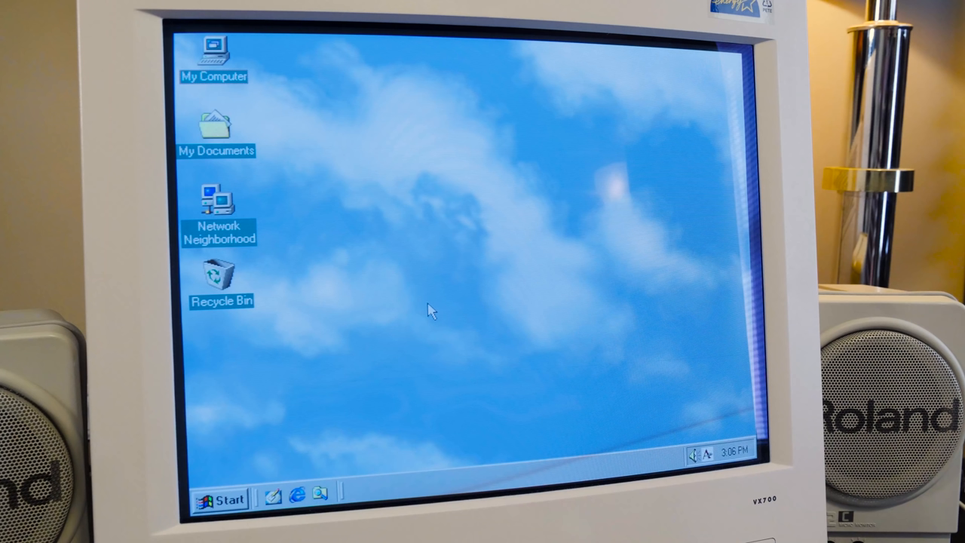
{"action": "mouse_move", "coordinate": [564, 276]}
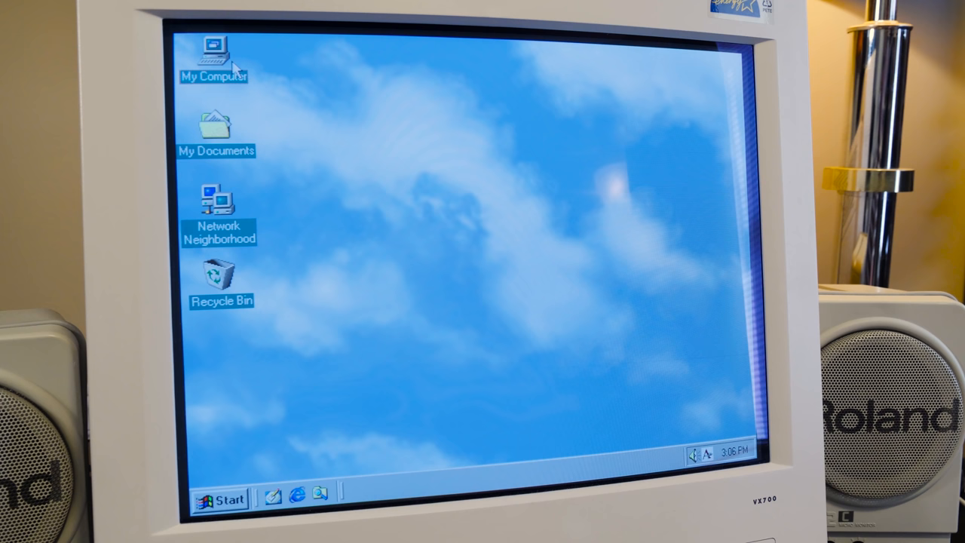
- Browse from My Computer to C:\WINDOWS\Start Menu\Programs\WinRAR on the Windows 98 machine
{"action": "double_click", "coordinate": [217, 47]}
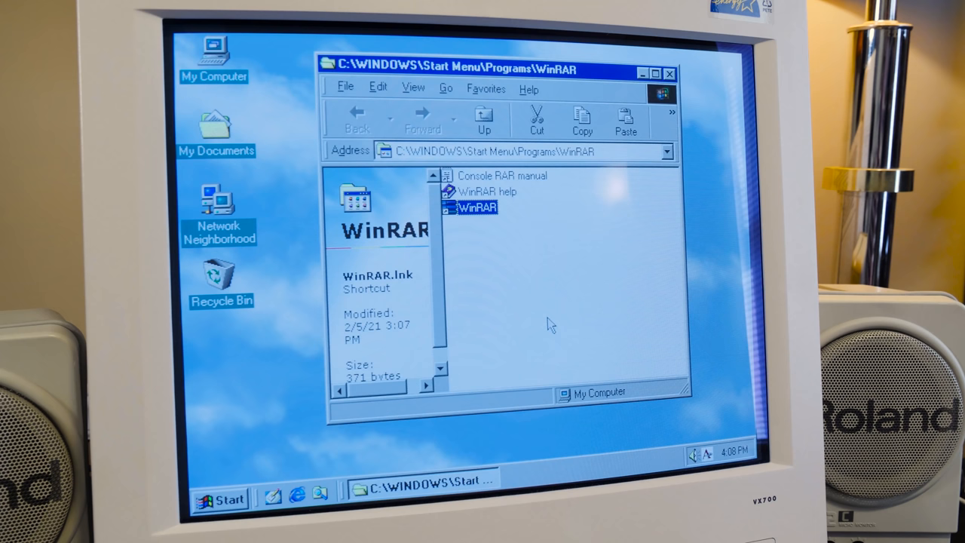
{"action": "double_click", "coordinate": [473, 208]}
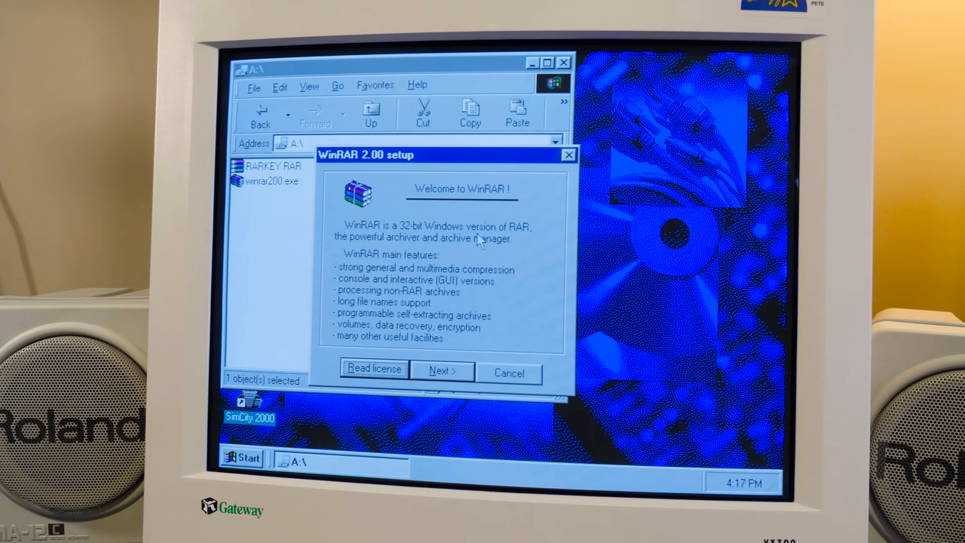
- Advance the WinRAR 2.80 setup wizard from the A:\ floppy past its welcome page
{"action": "left_click", "coordinate": [442, 371]}
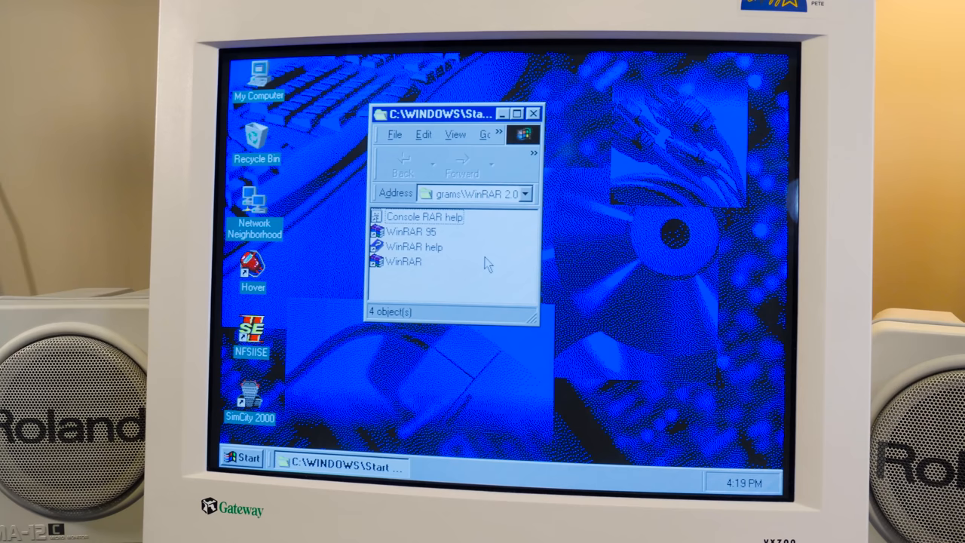
- Launch the newly installed WinRAR and close its About box reporting Version 2.00 evaluation copy
{"action": "double_click", "coordinate": [403, 262]}
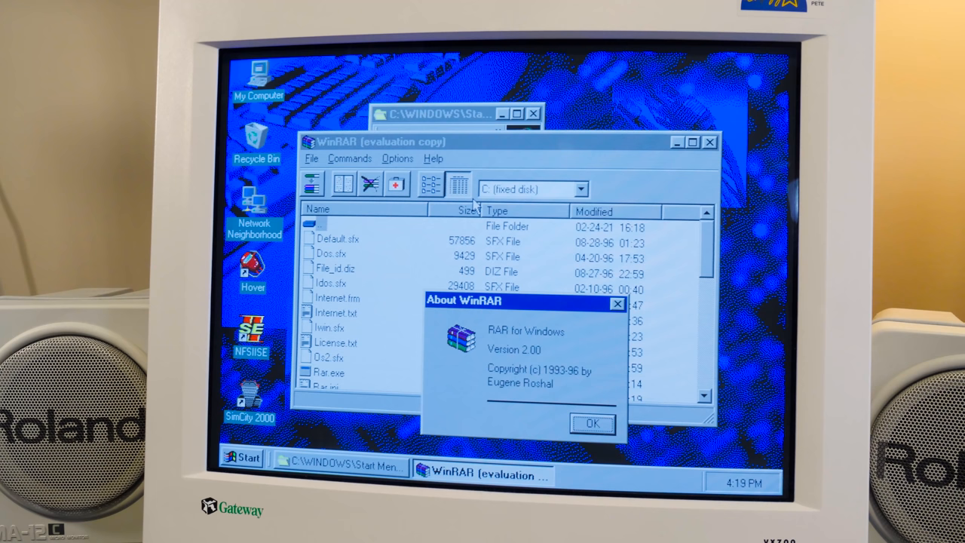
{"action": "left_click", "coordinate": [398, 159]}
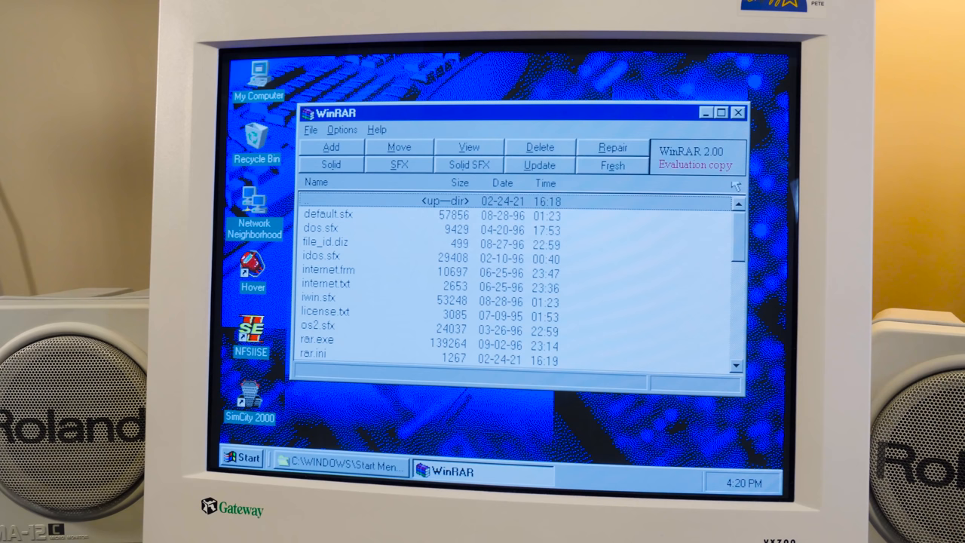
- Exit the WinRAR 2.00 evaluation window, leaving the program group folder visible
{"action": "left_click", "coordinate": [377, 130]}
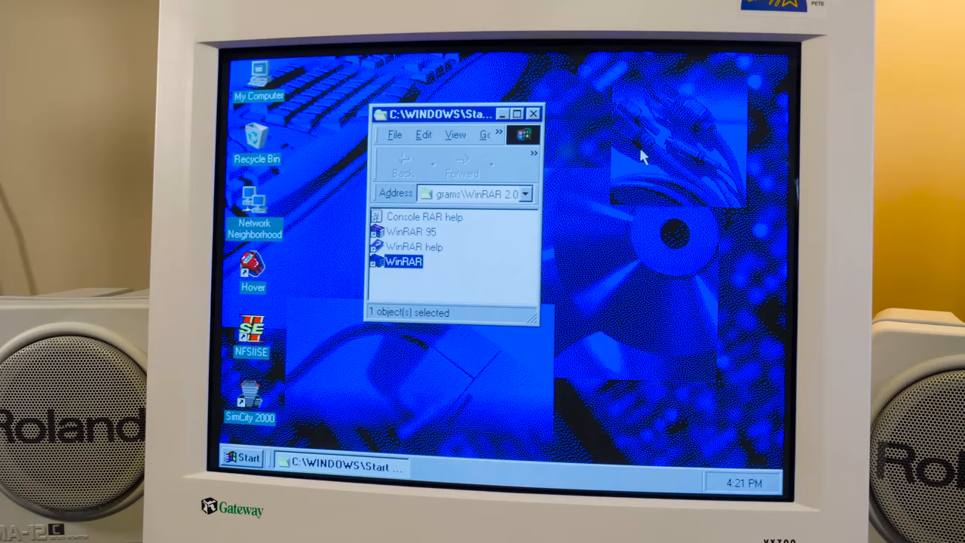
- Load RARKEY.RAR from the floppy in WinRAR 2.00 and dismiss the broken-header diagnostic messages
{"action": "right_click", "coordinate": [259, 75]}
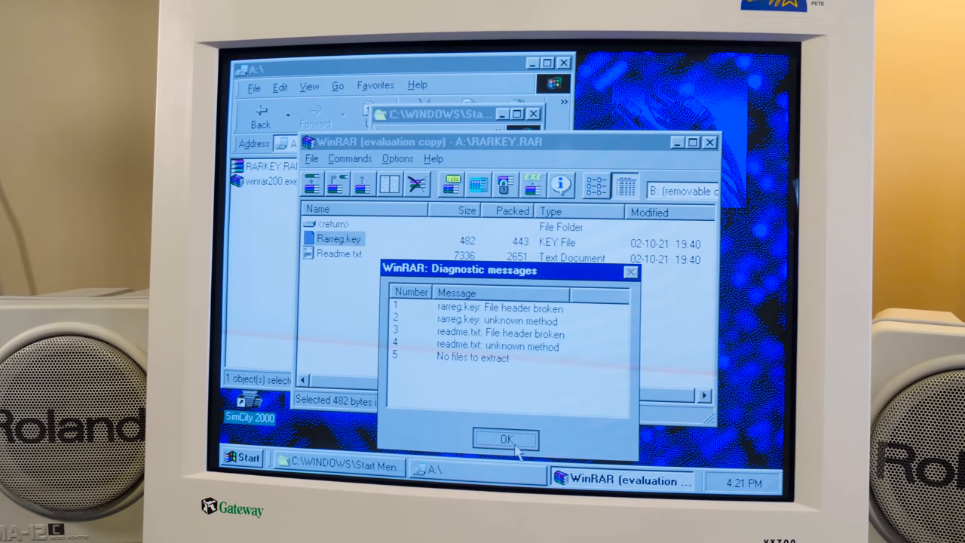
{"action": "left_click", "coordinate": [503, 440]}
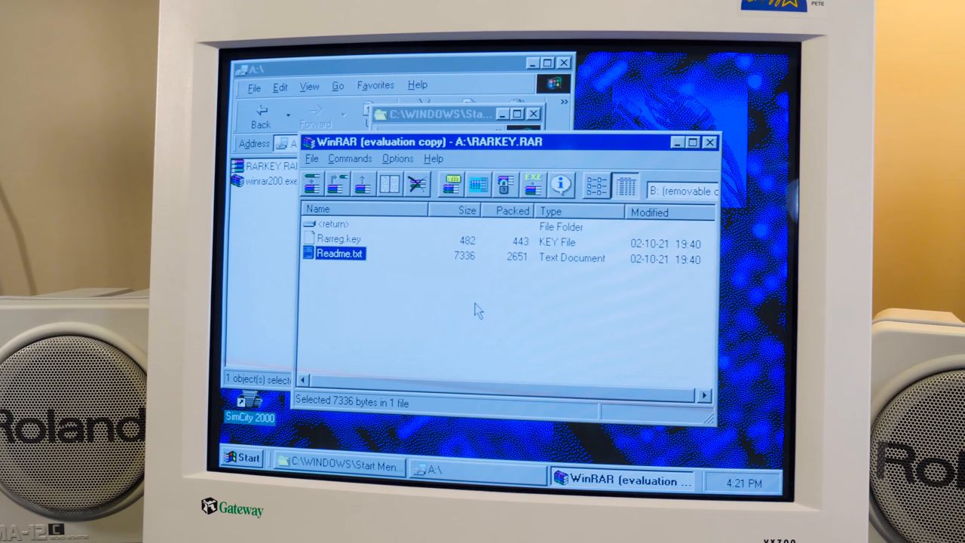
{"action": "left_click", "coordinate": [558, 183]}
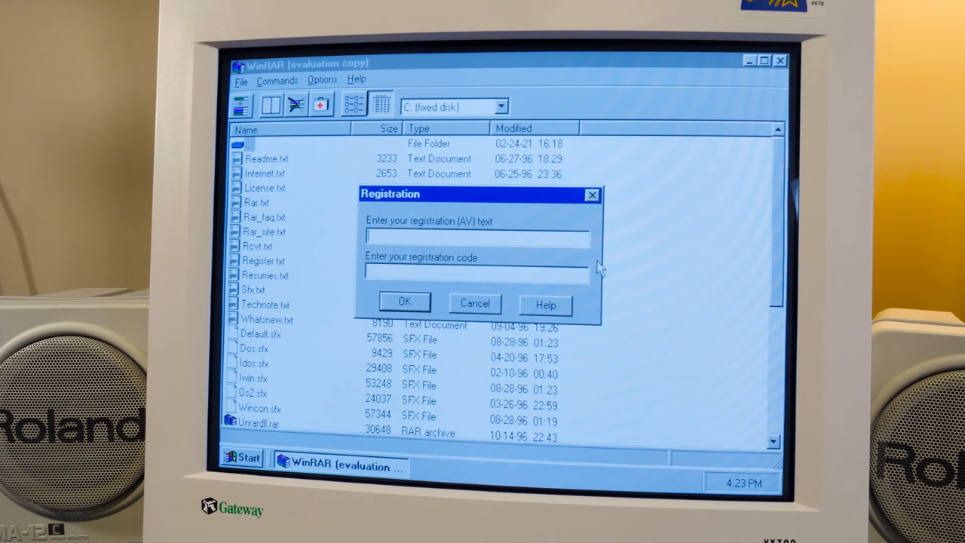
- Enter a registration name and code, acknowledge the 'Registration failed' warning, and return to Options > Registration
{"action": "left_click", "coordinate": [404, 302]}
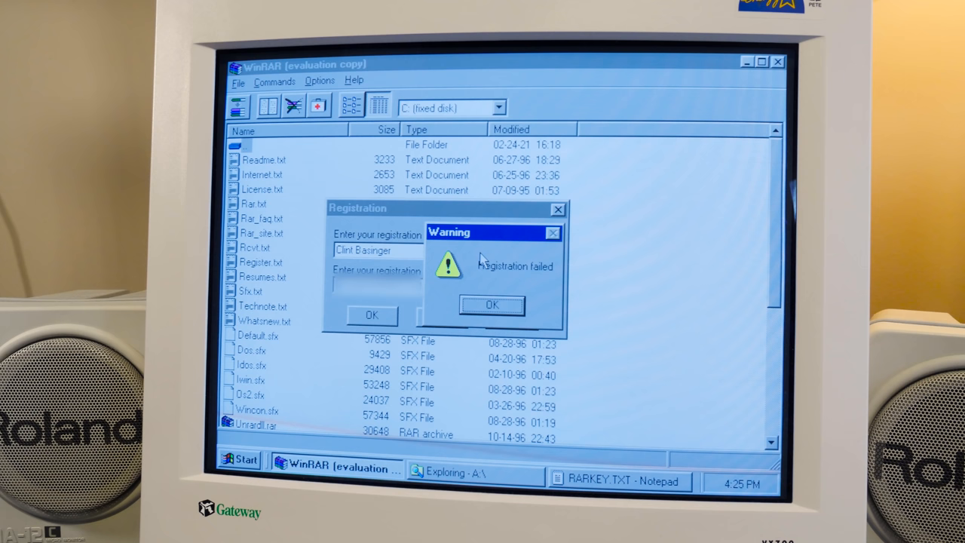
{"action": "left_click", "coordinate": [491, 304]}
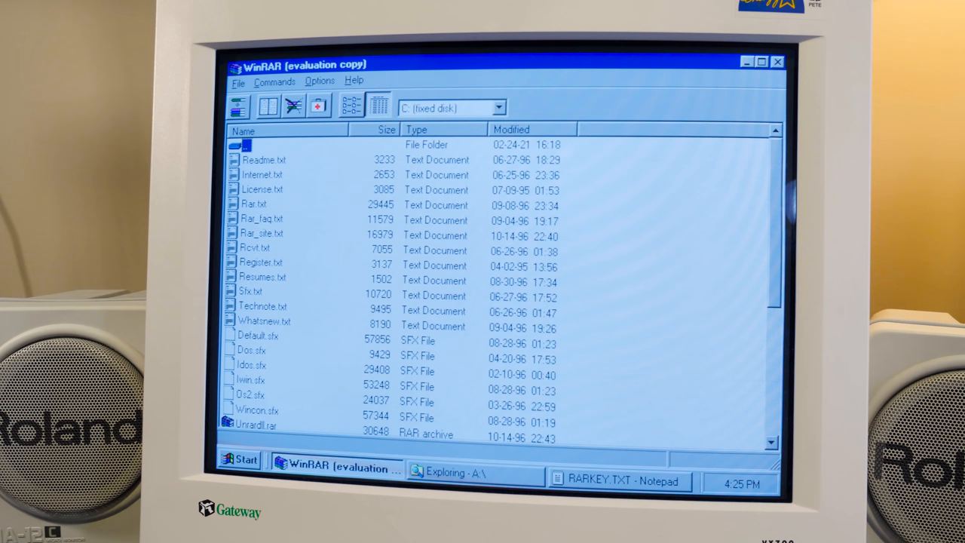
{"action": "left_click", "coordinate": [320, 81]}
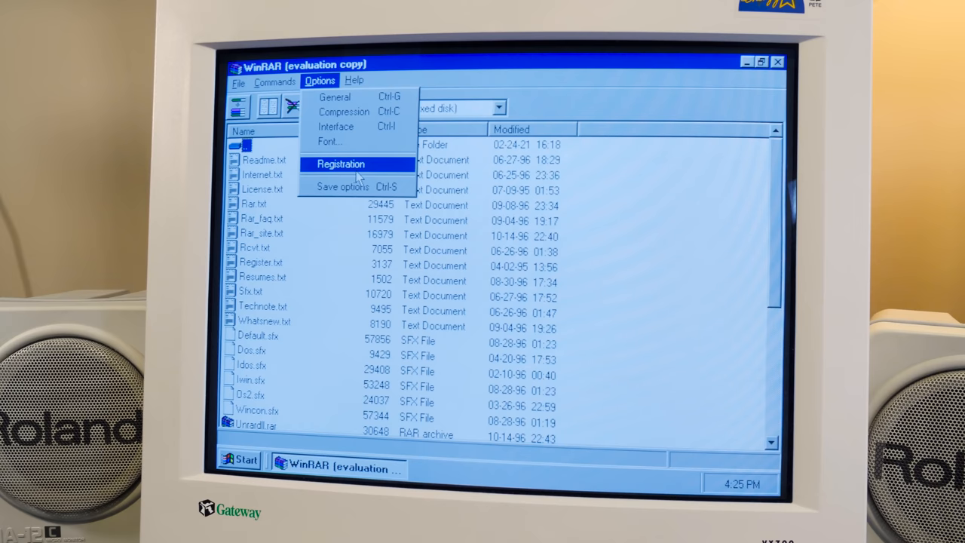
- Complete the Registration form successfully, then view Help > About confirming WinRAR 2.00 is registered
{"action": "left_click", "coordinate": [341, 163]}
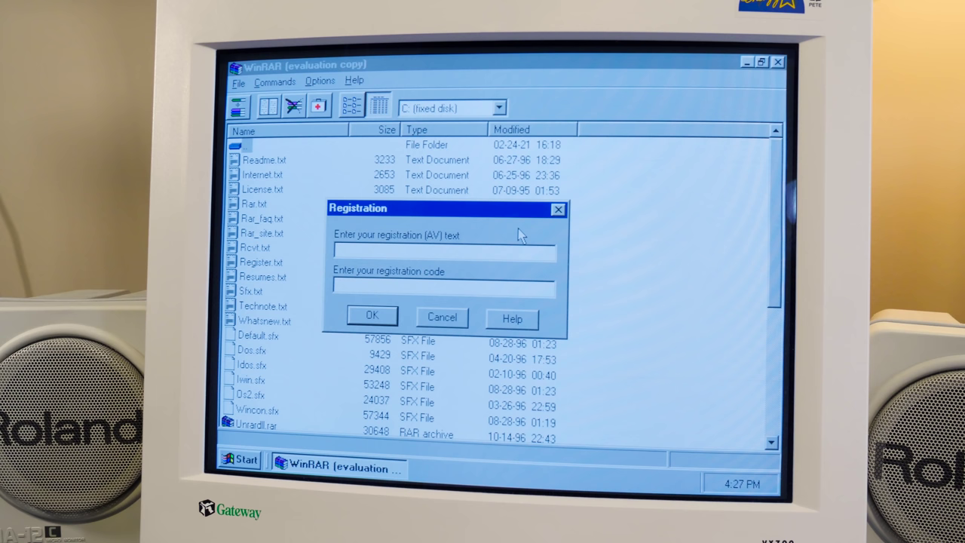
{"action": "left_click", "coordinate": [441, 316]}
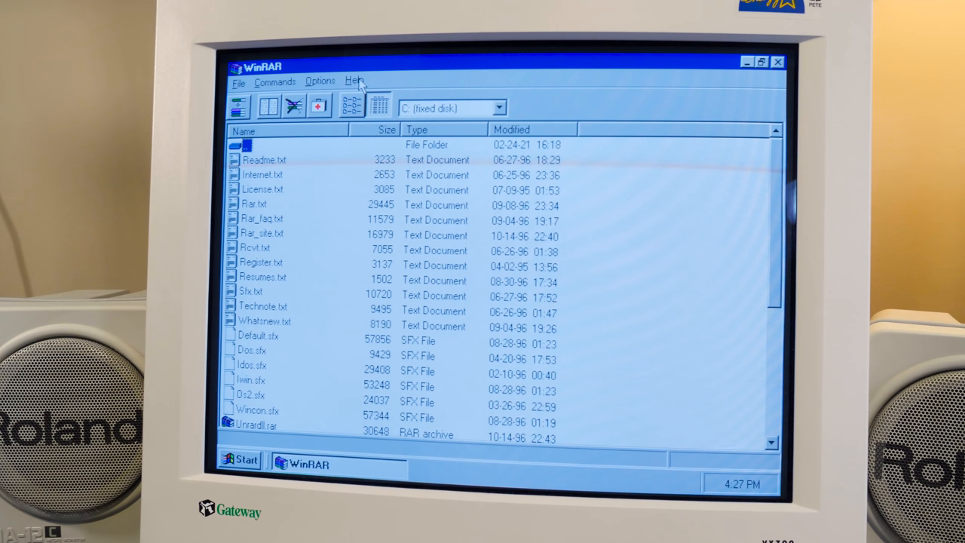
{"action": "left_click", "coordinate": [355, 81]}
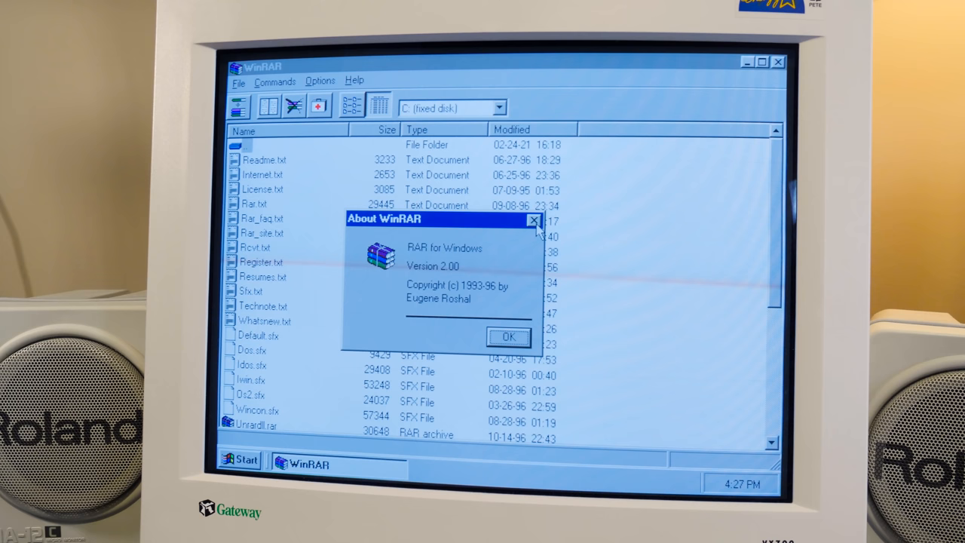
- Close the About box and bring up the classic WinRAR 2.00 window labelled Registered version
{"action": "left_click", "coordinate": [508, 337]}
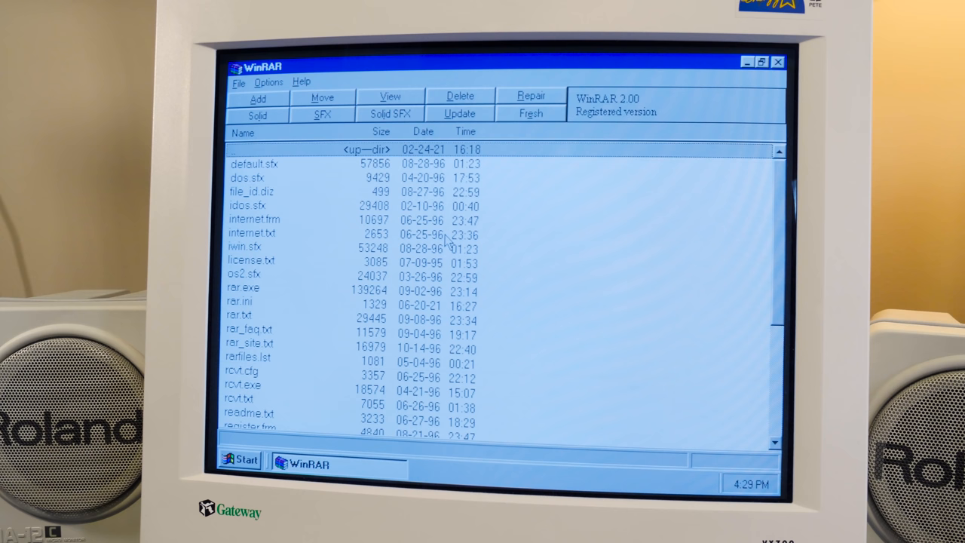
- Quit the registered WinRAR 2.00 via File > Exit, returning to the Windows desktop
{"action": "left_click", "coordinate": [249, 247]}
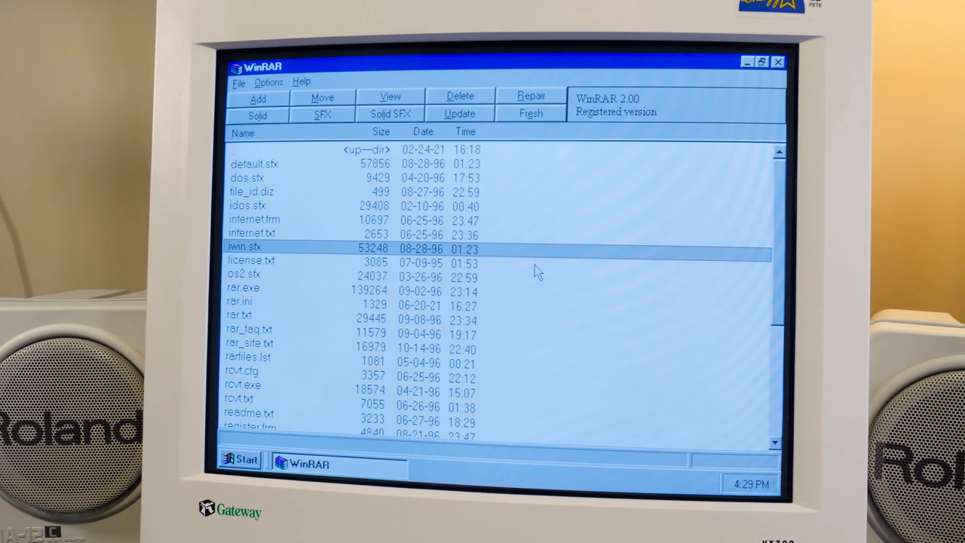
{"action": "left_click", "coordinate": [240, 82]}
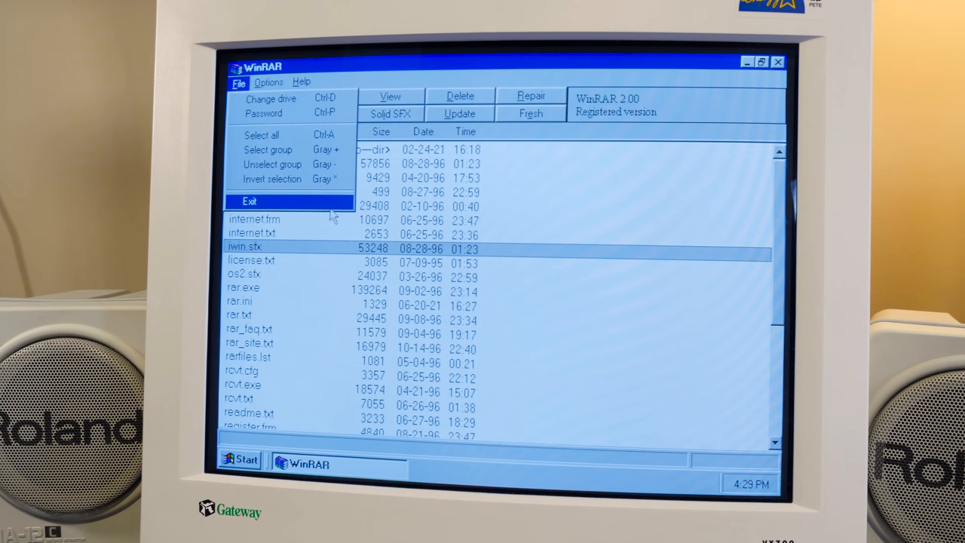
{"action": "left_click", "coordinate": [248, 202]}
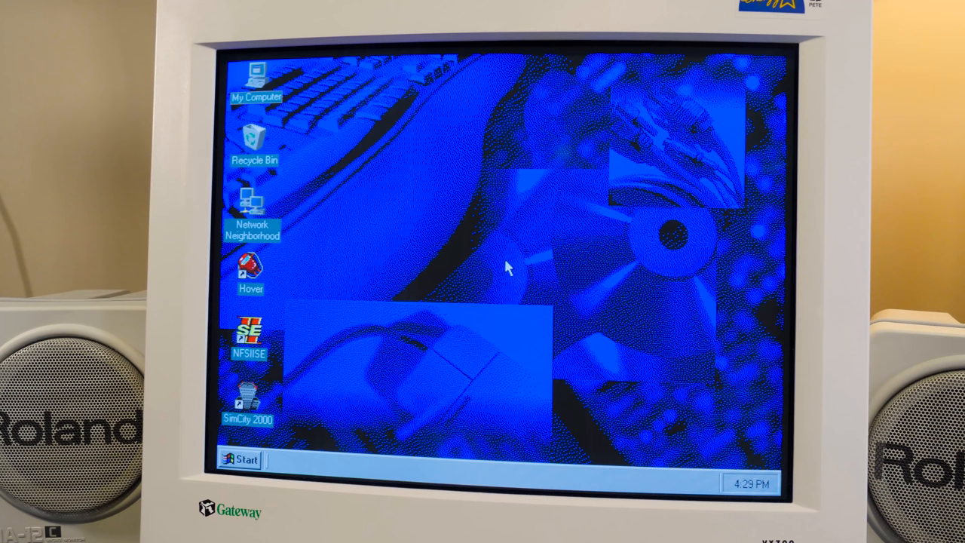